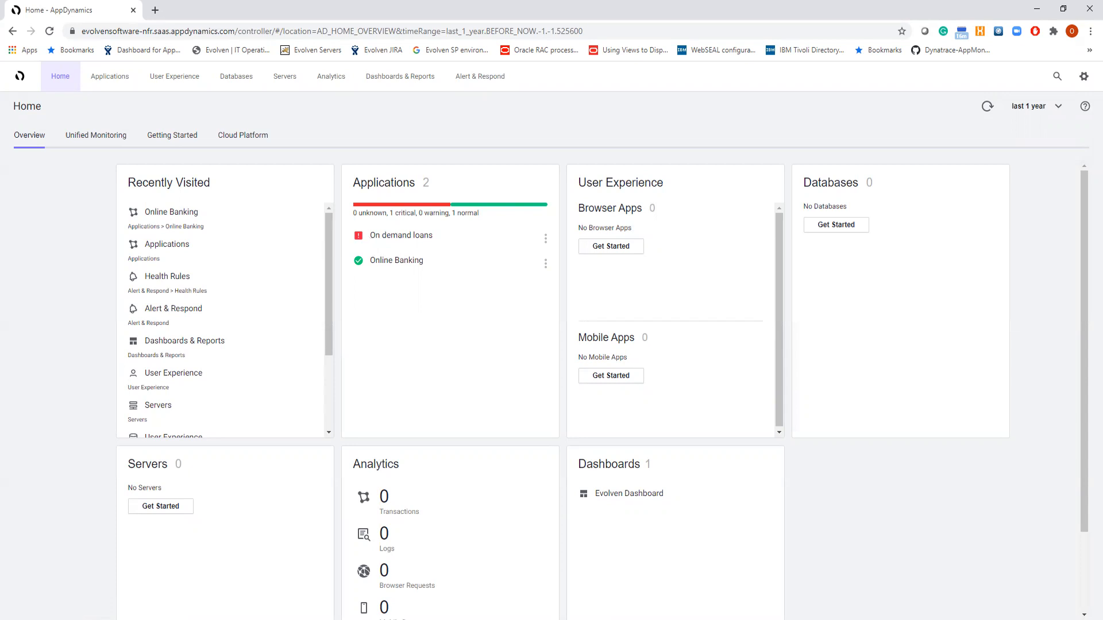
# - Open the On demand loans application from the AppDynamics Home Applications card
pyautogui.click(401, 235)
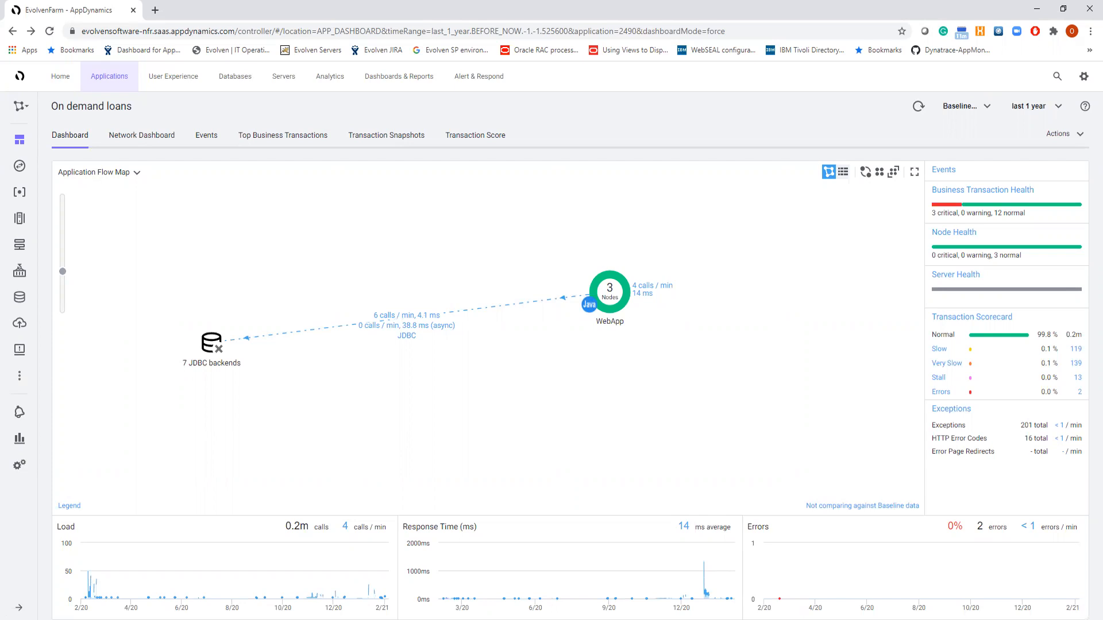
# - Show the Business Transactions list, where Authorize loans is critical at 1,383 ms
pyautogui.click(282, 136)
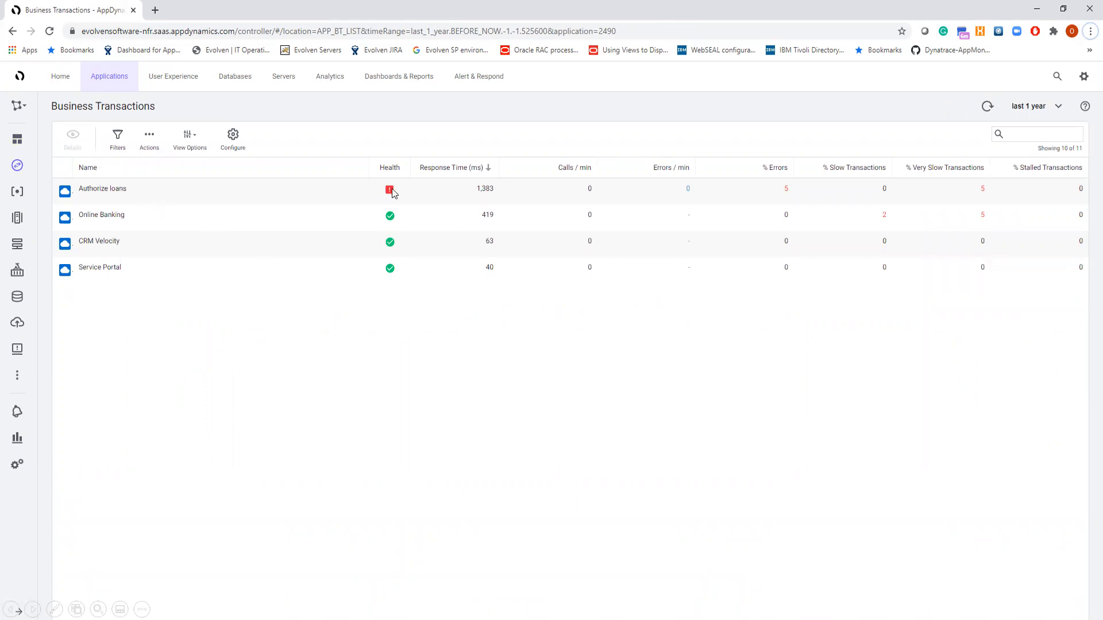
pyautogui.moveTo(988, 198)
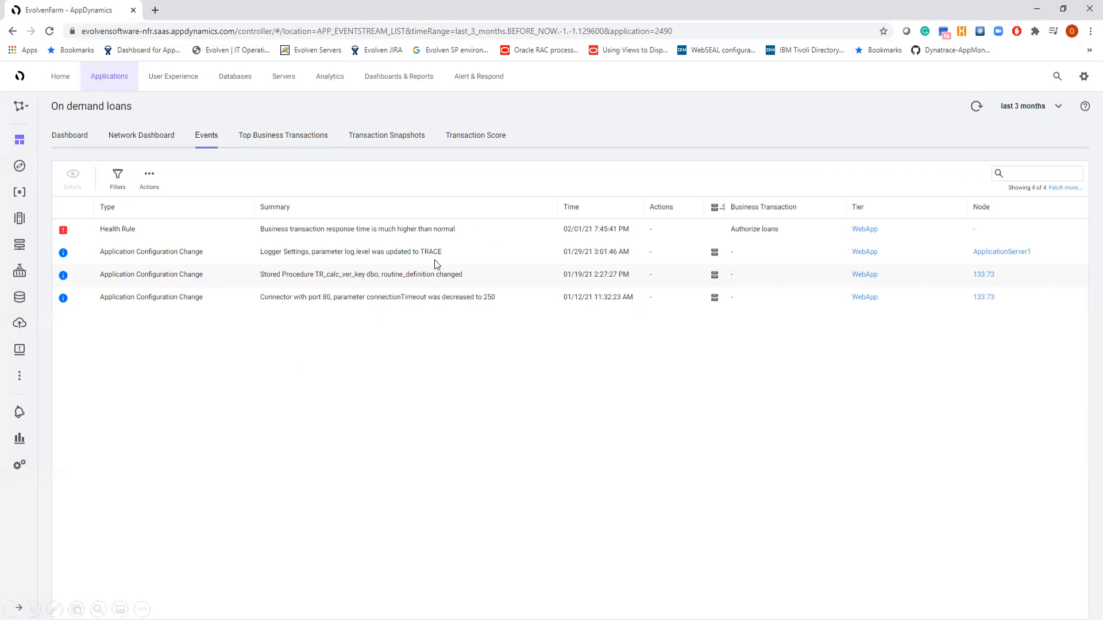
pyautogui.moveTo(444, 258)
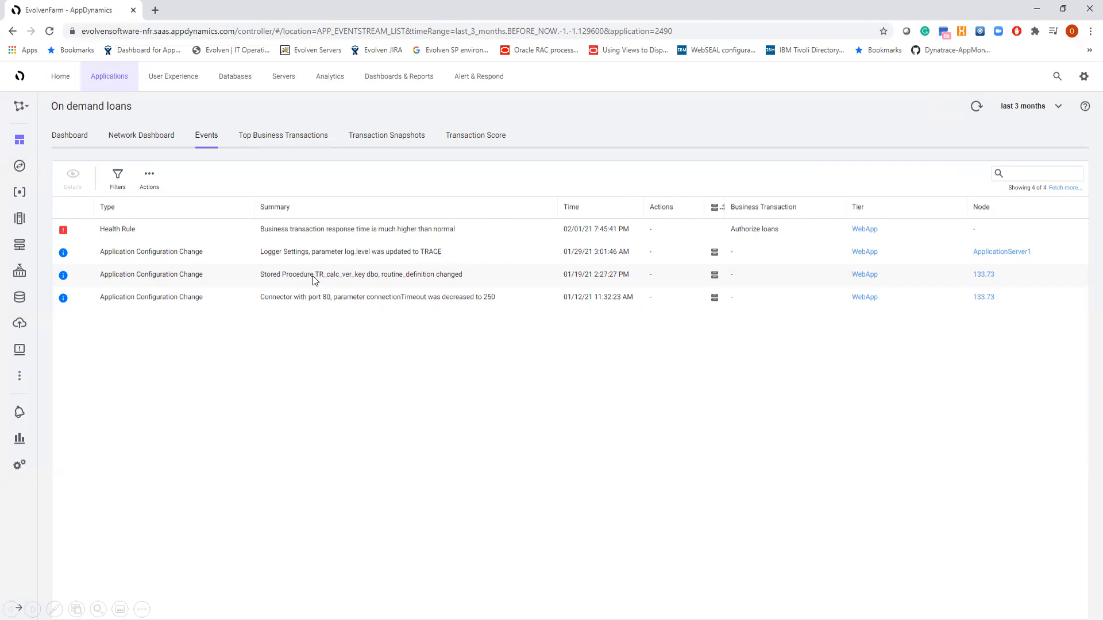
pyautogui.moveTo(471, 288)
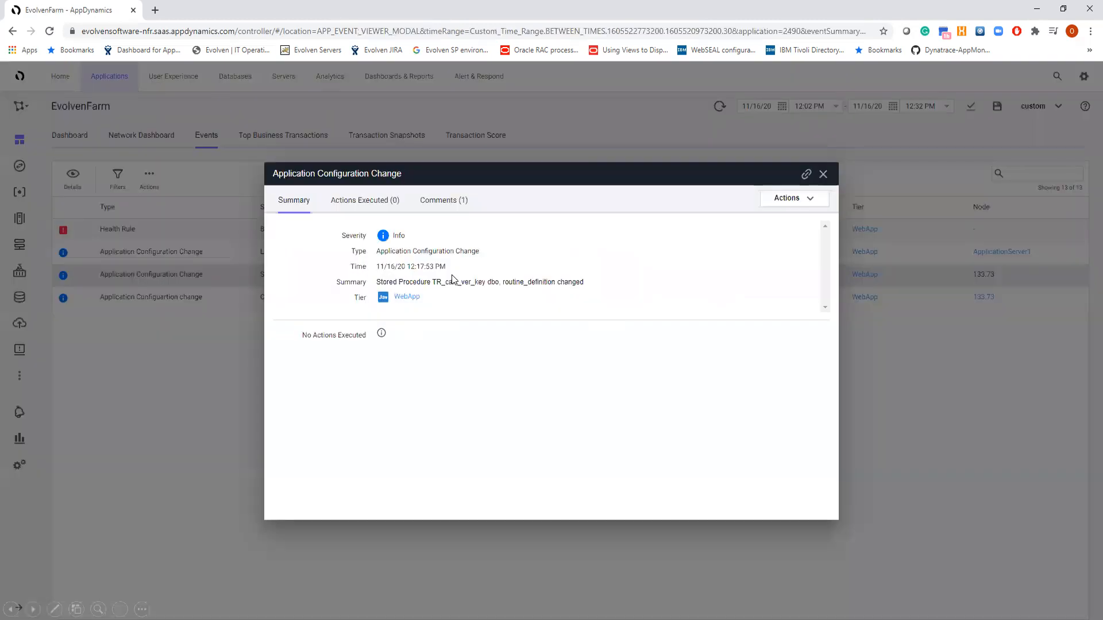
# - View the change event's comments and follow the deepLink URL into Evolven's analysis
pyautogui.click(444, 200)
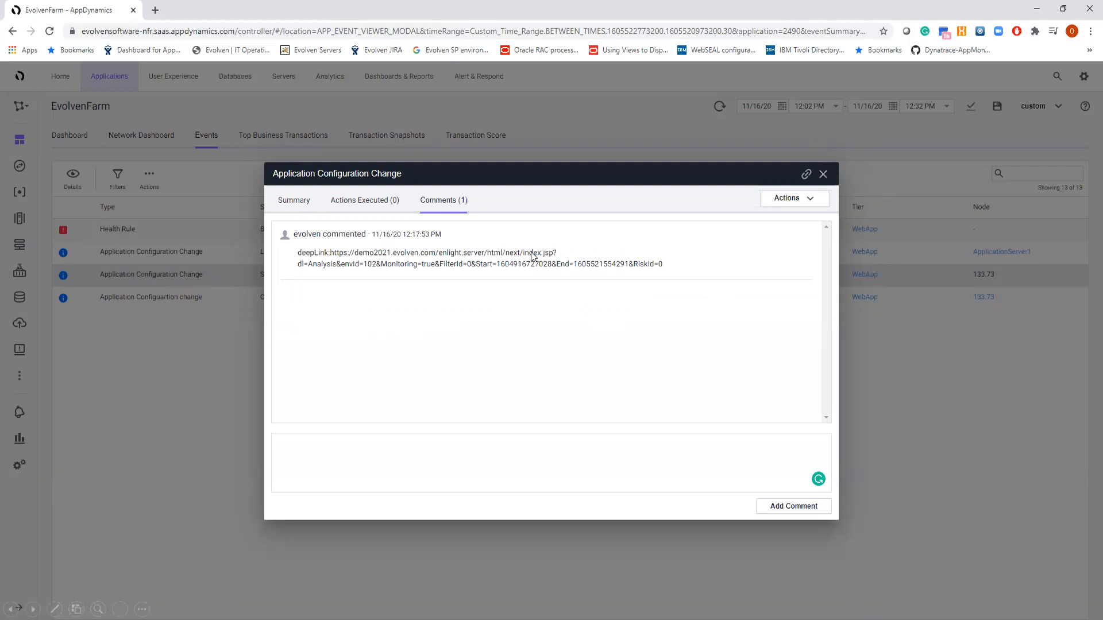
pyautogui.moveTo(741, 62)
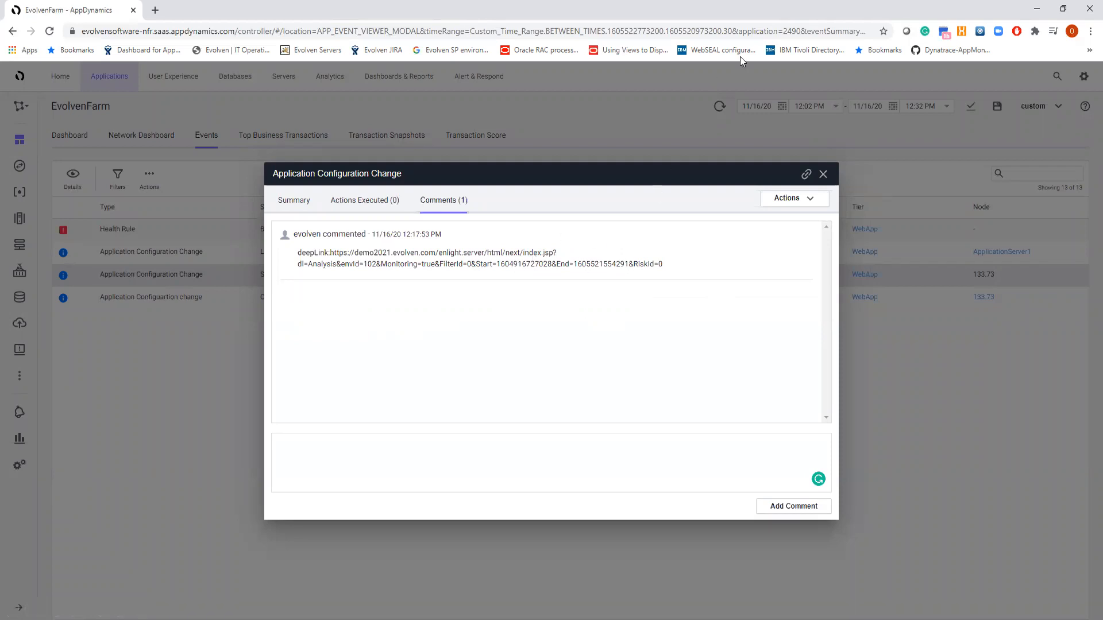
pyautogui.click(427, 258)
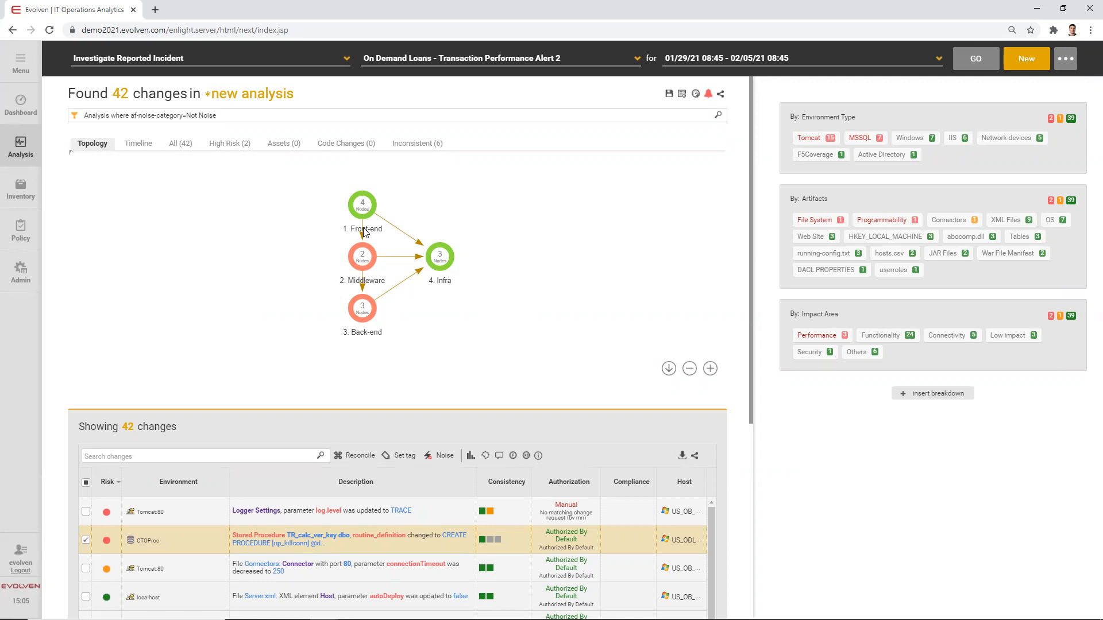
pyautogui.moveTo(361, 255)
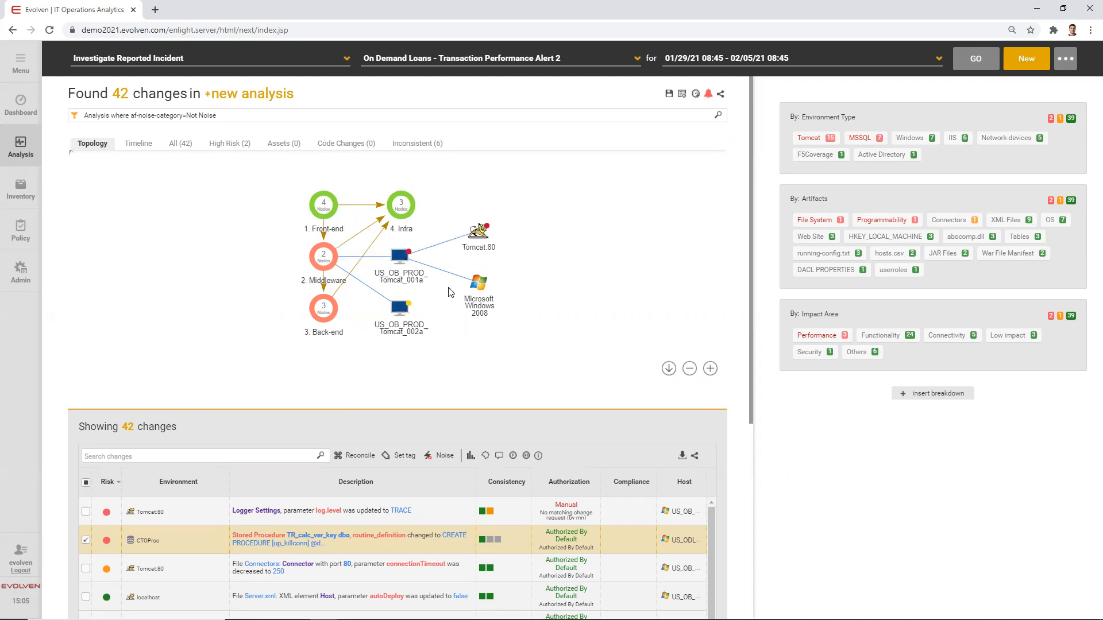
pyautogui.moveTo(469, 247)
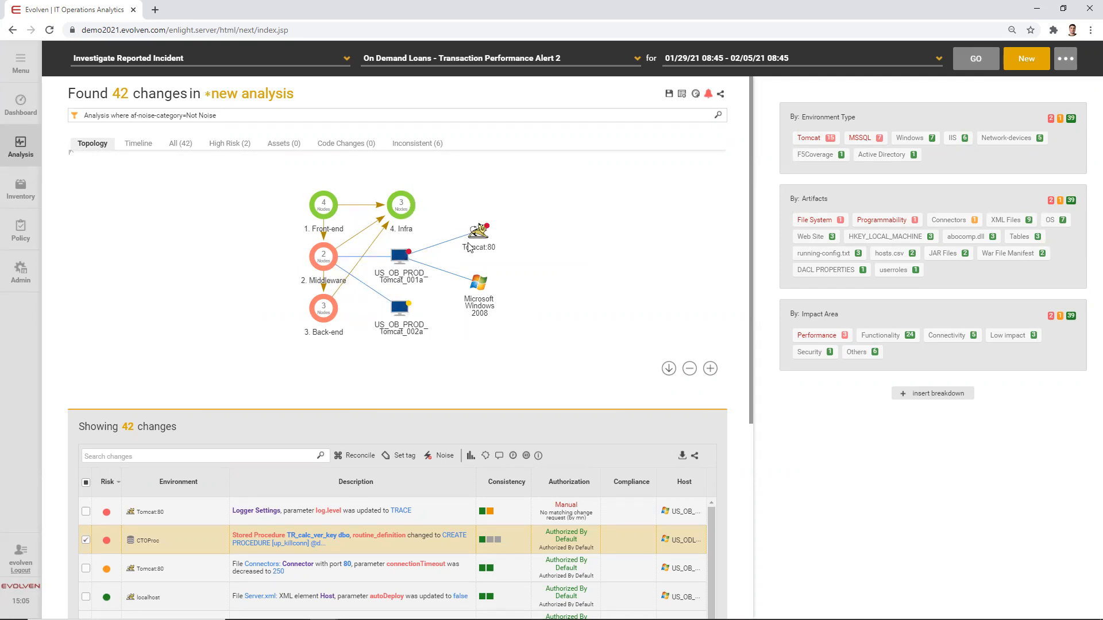
pyautogui.moveTo(481, 271)
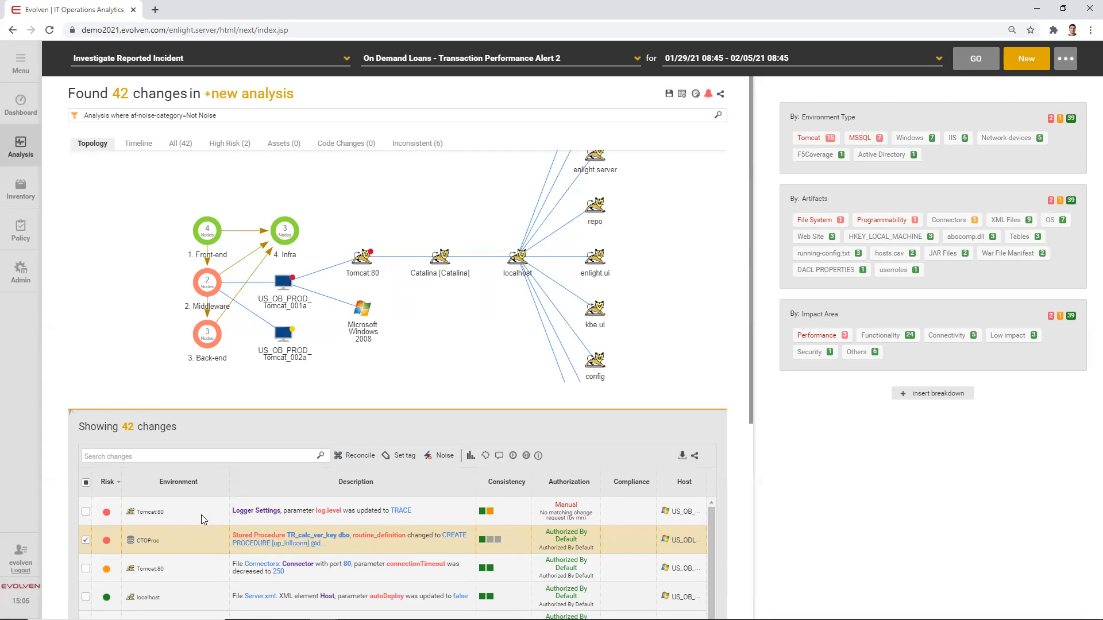
# - Select the Logger Settings log level change and view its ERROR-to-TRACE value history
pyautogui.click(86, 511)
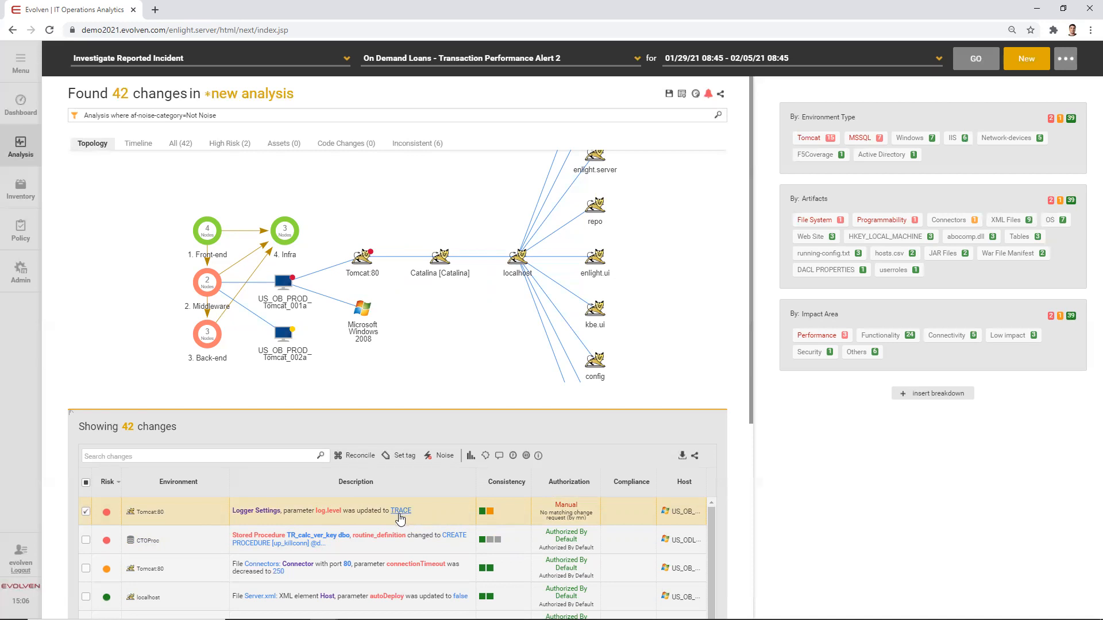
pyautogui.click(400, 510)
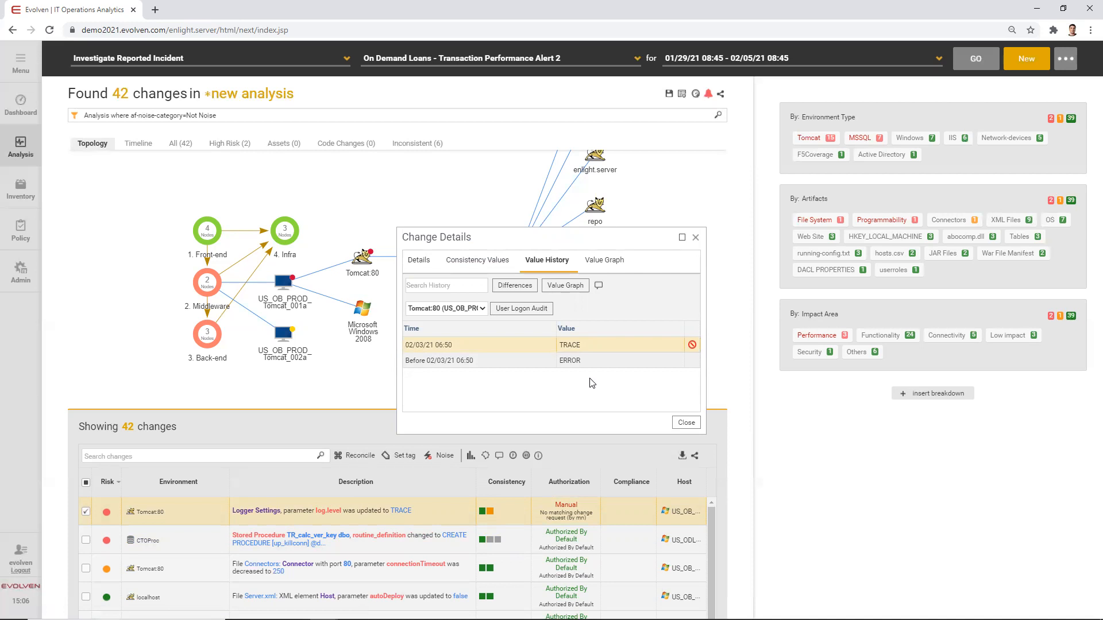
pyautogui.moveTo(665, 405)
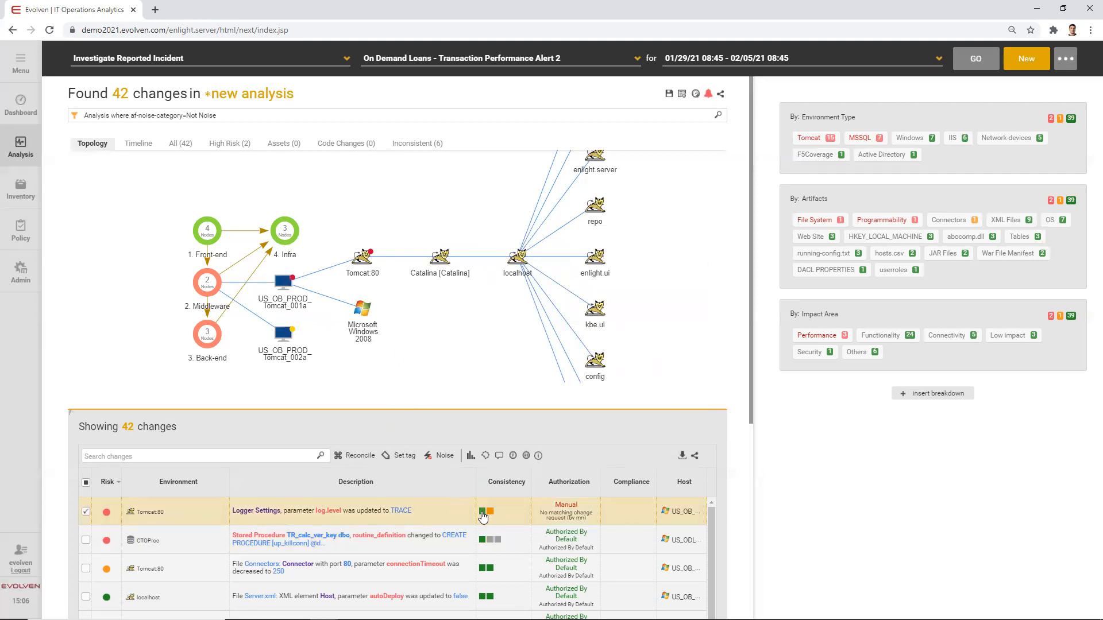
pyautogui.moveTo(483, 512)
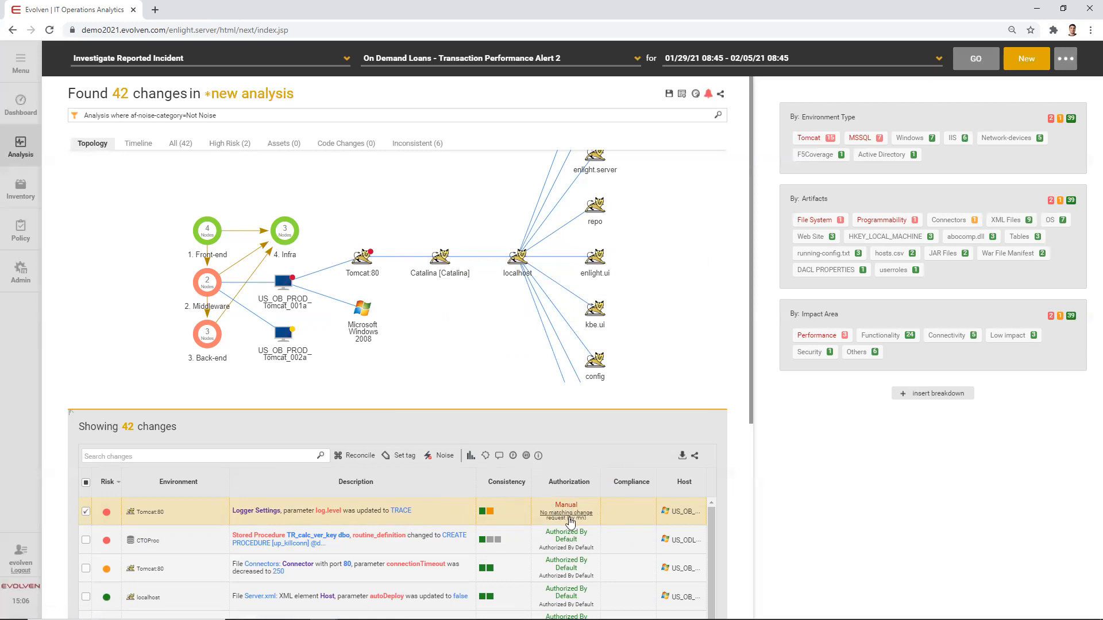
pyautogui.moveTo(570, 517)
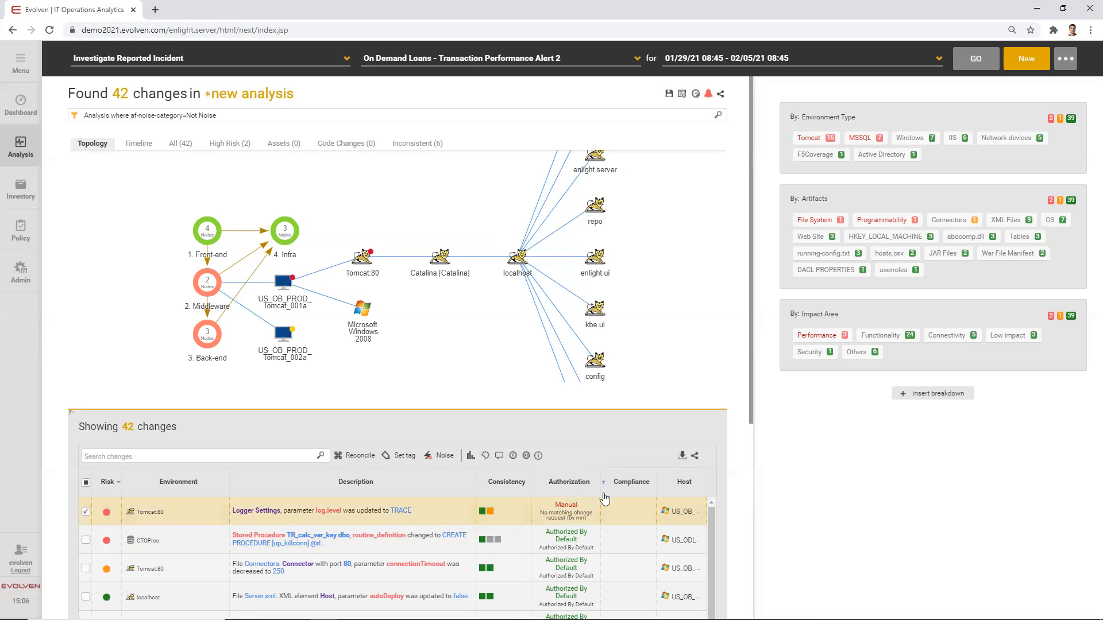
pyautogui.moveTo(573, 529)
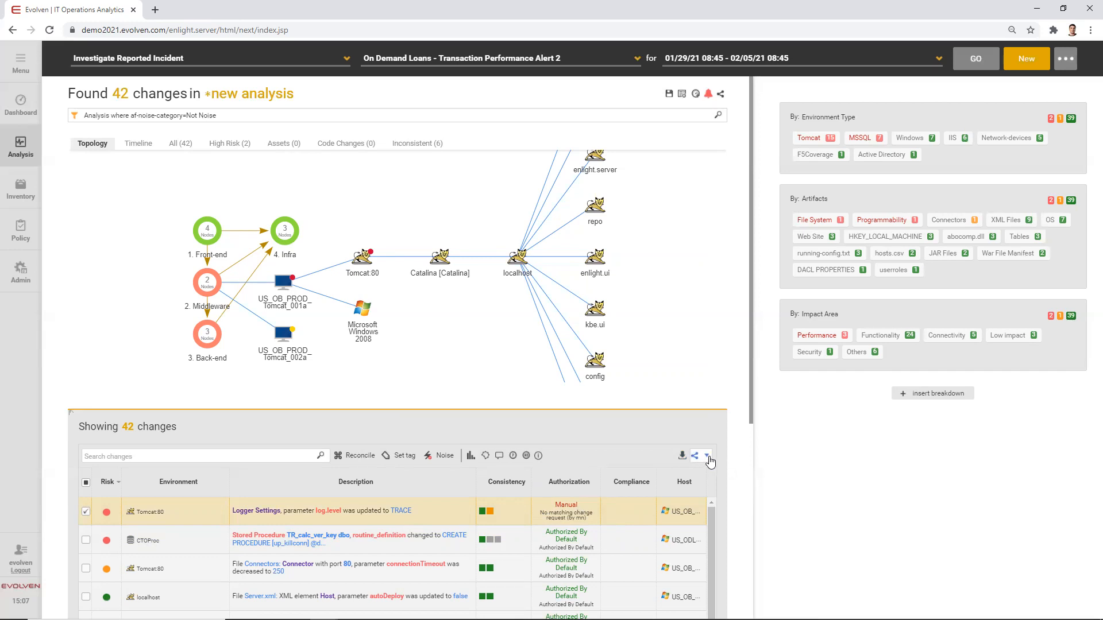
pyautogui.moveTo(705, 456)
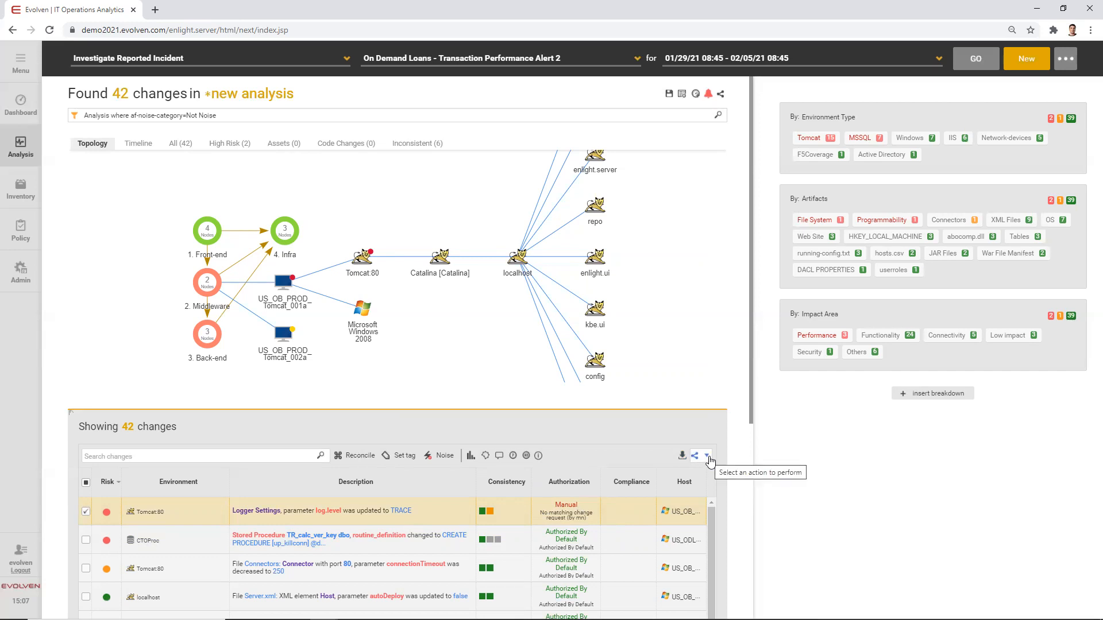
pyautogui.click(704, 456)
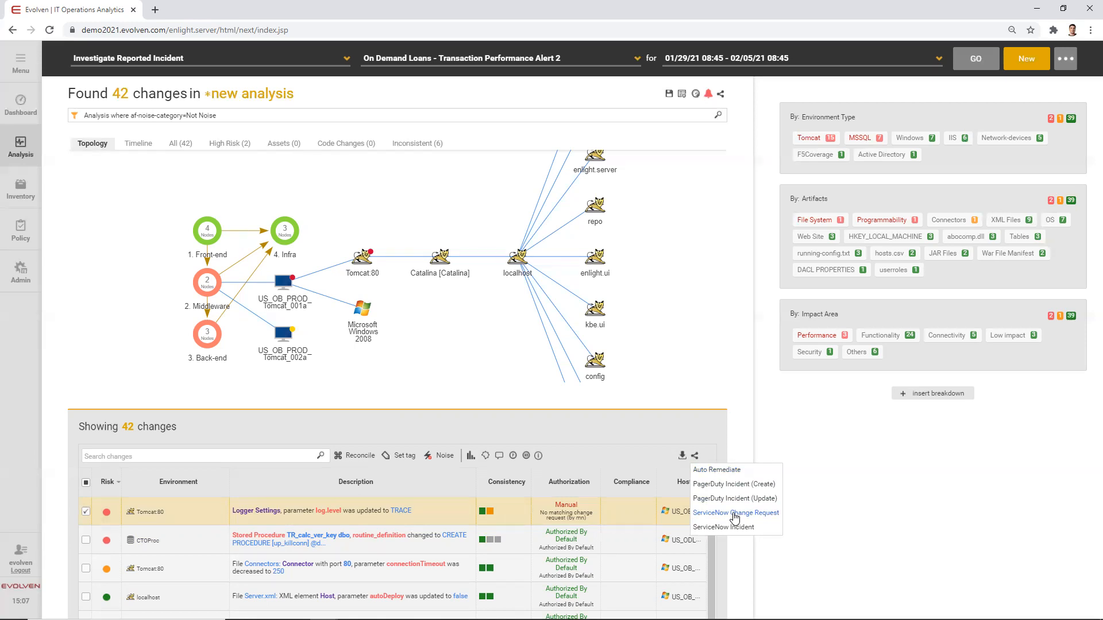
pyautogui.moveTo(722, 527)
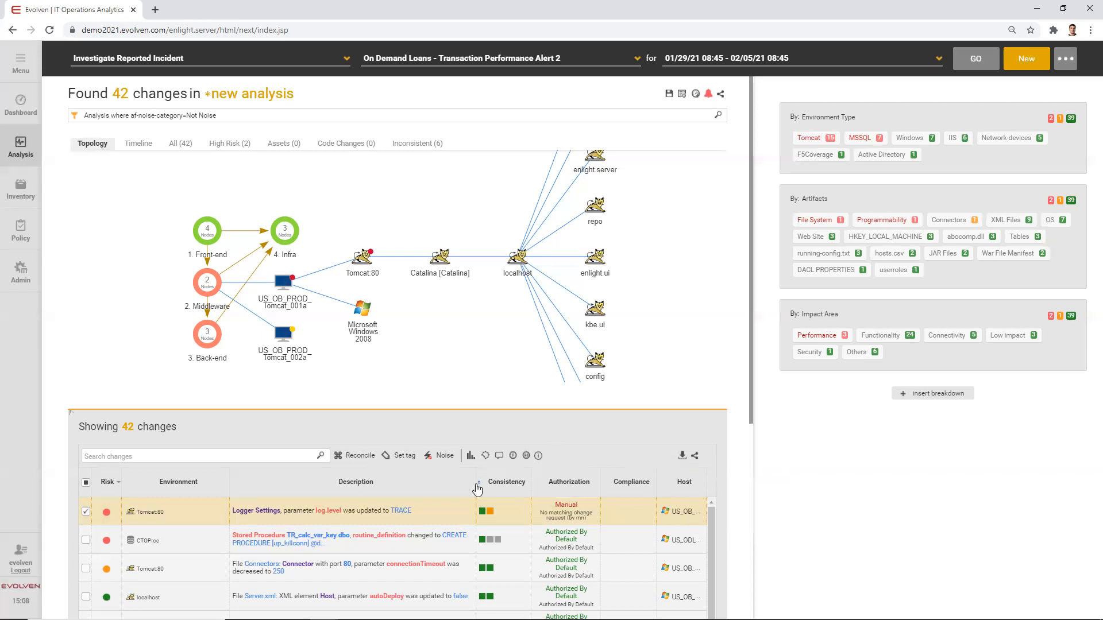
pyautogui.moveTo(419, 544)
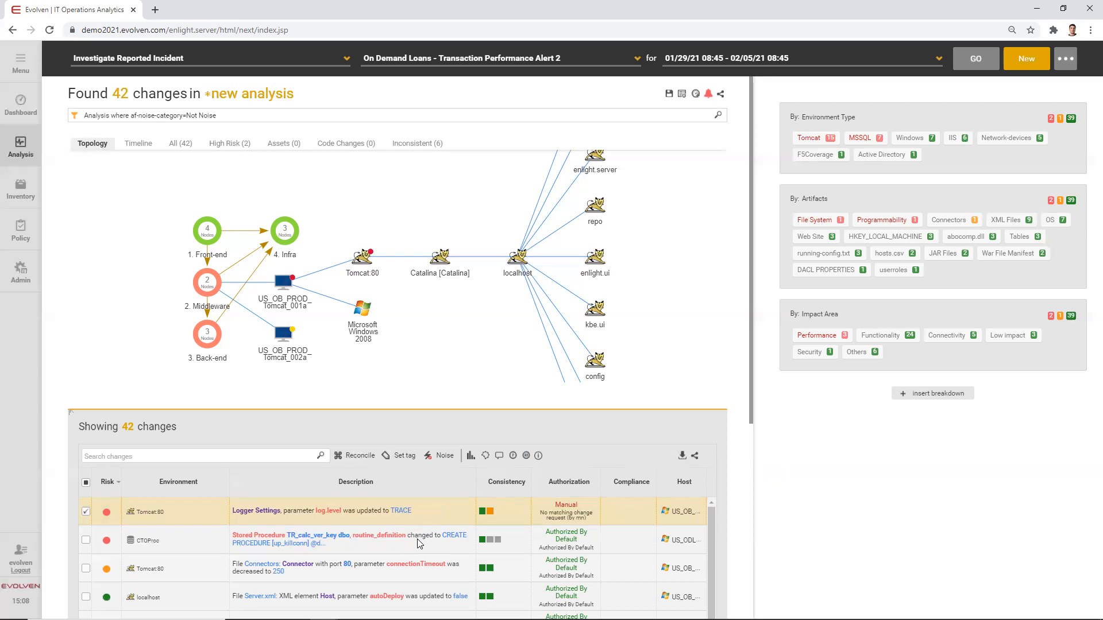
# - View the TR_calc_ver_key stored procedure diff showing OPTION(RECOMPILE) added, then close it
pyautogui.click(86, 539)
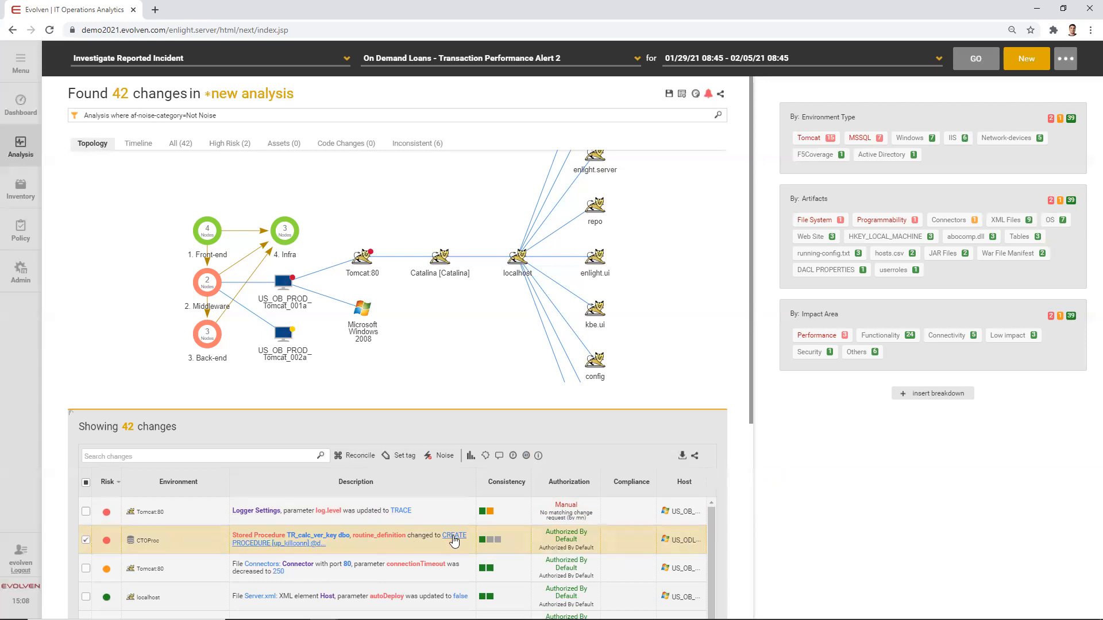
pyautogui.click(454, 539)
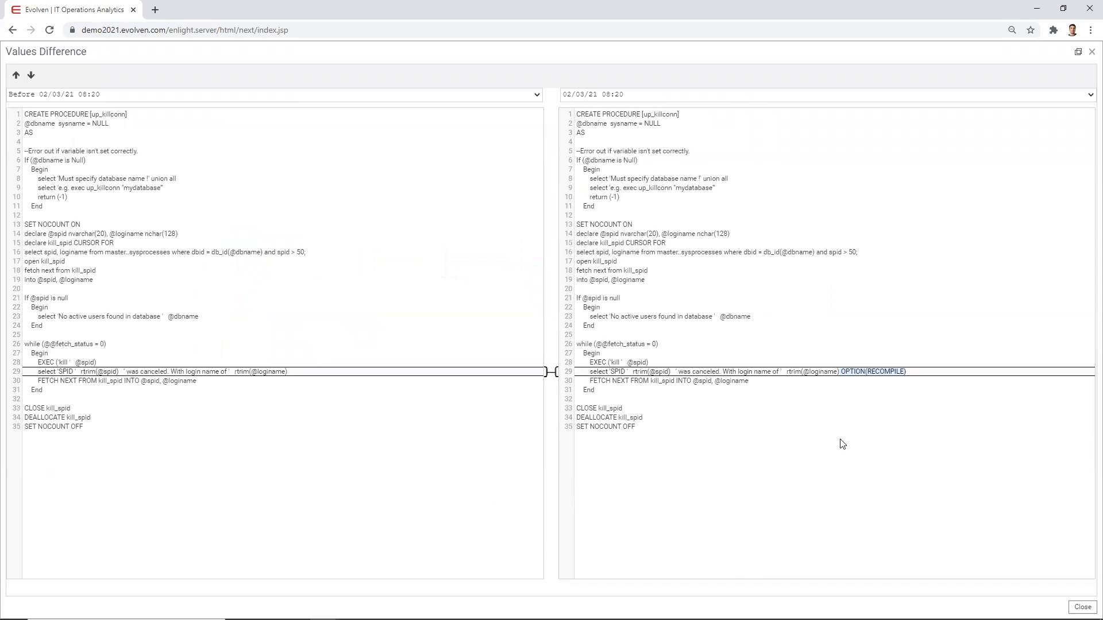
pyautogui.moveTo(852, 443)
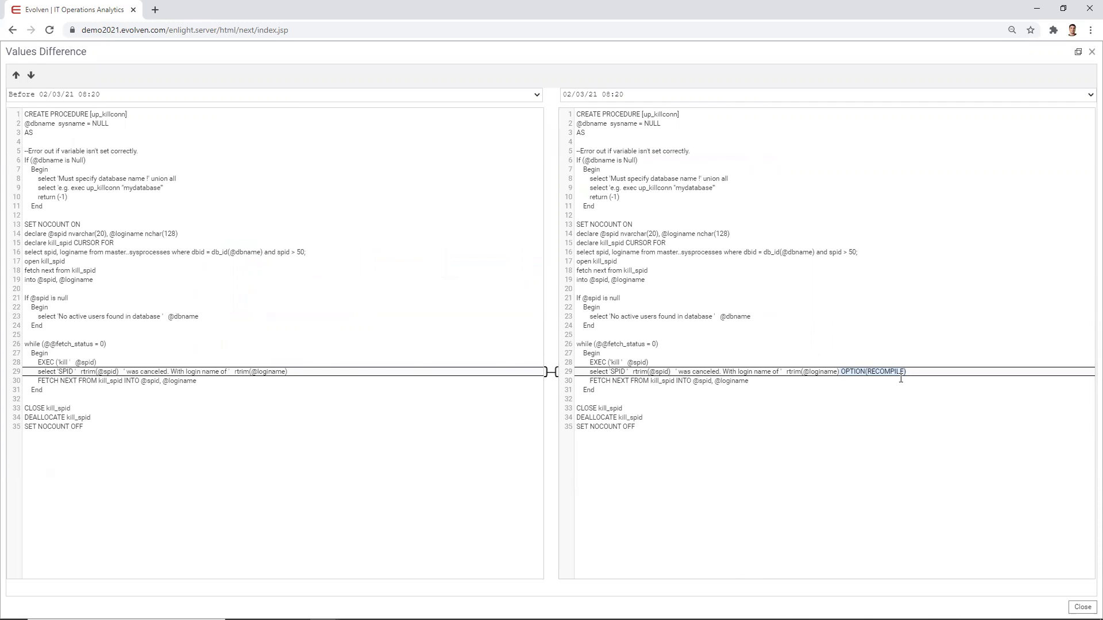
pyautogui.moveTo(882, 283)
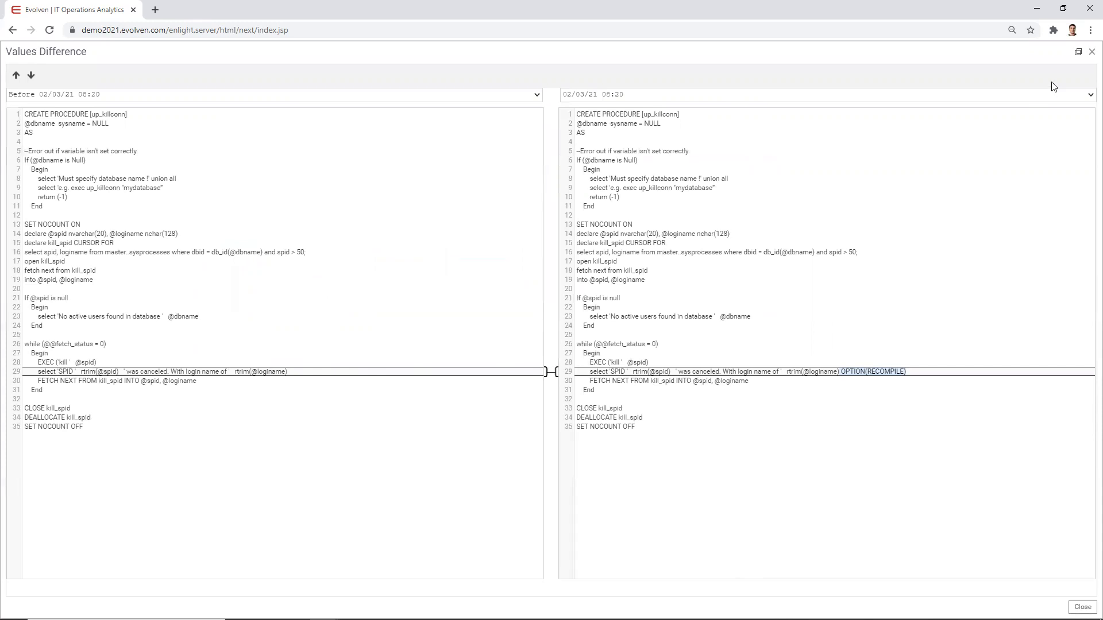
pyautogui.click(1091, 51)
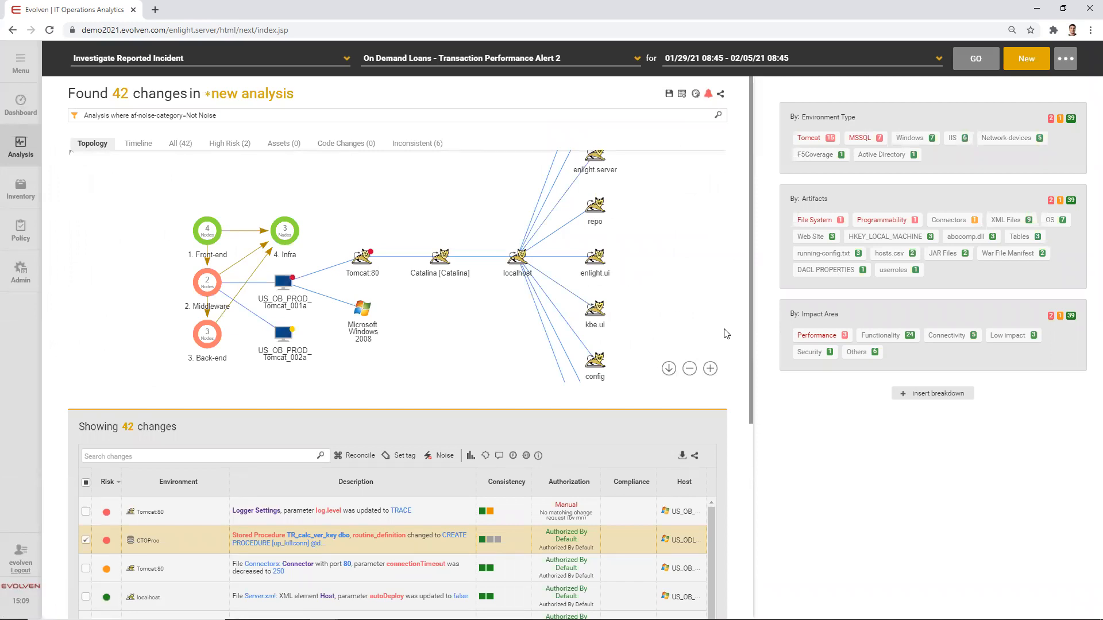
pyautogui.moveTo(1067, 79)
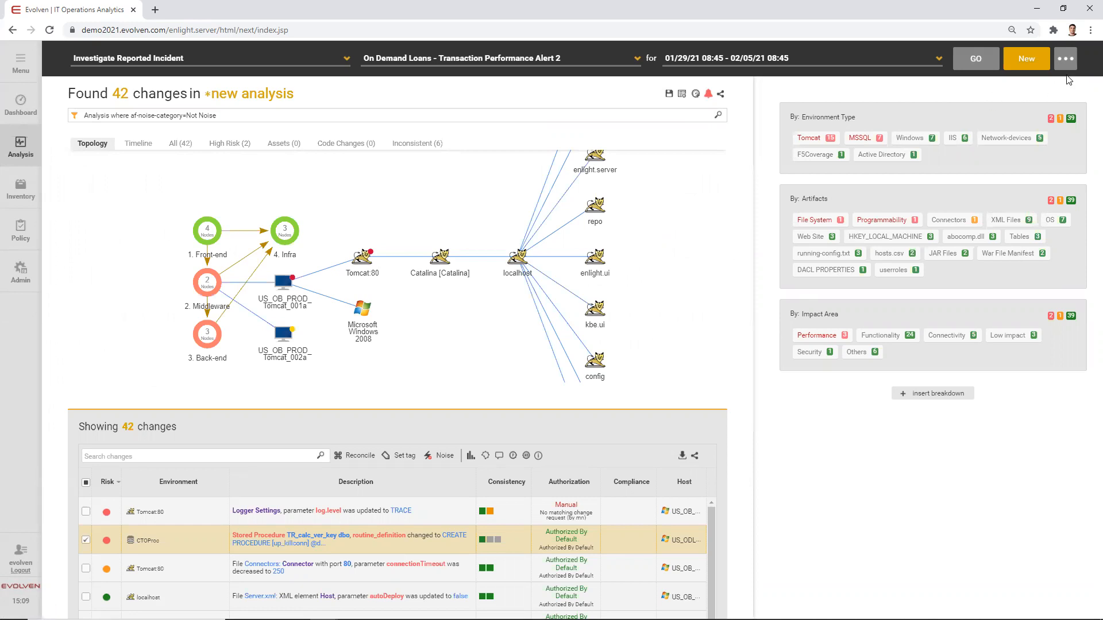
# - Generate a Share Analysis link for the On Demand Loans analysis and dismiss the dialog
pyautogui.click(1064, 58)
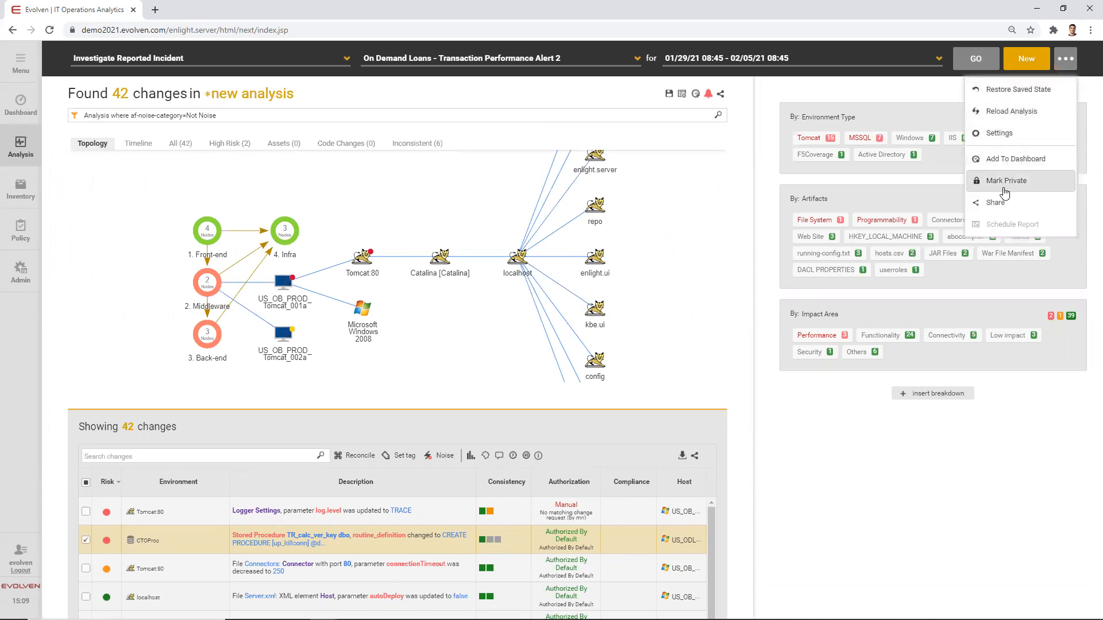
pyautogui.moveTo(994, 203)
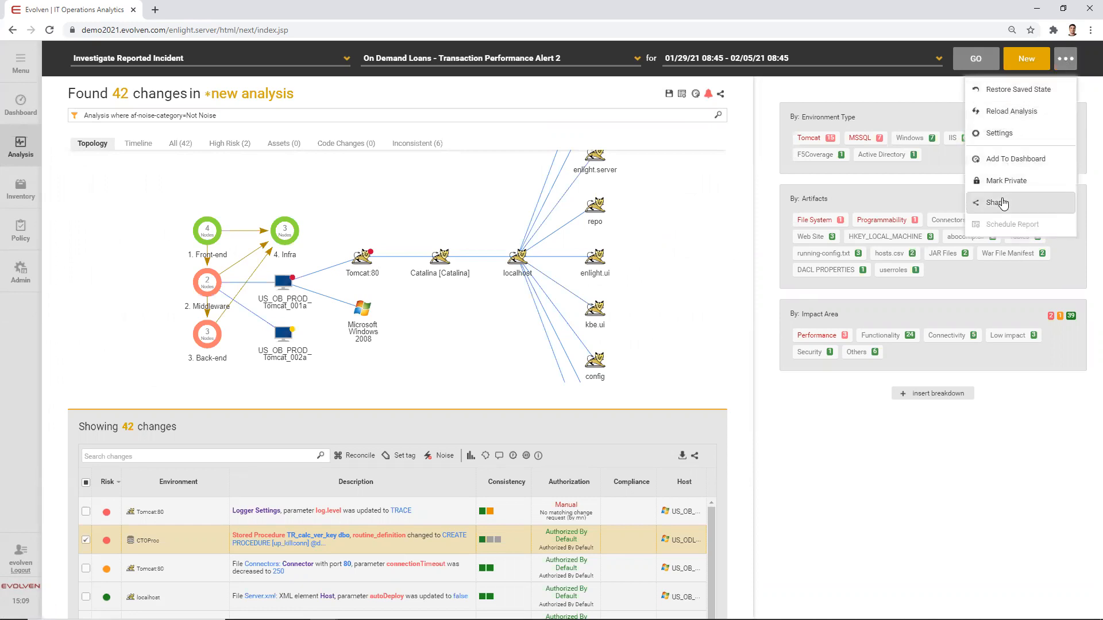
pyautogui.click(1001, 204)
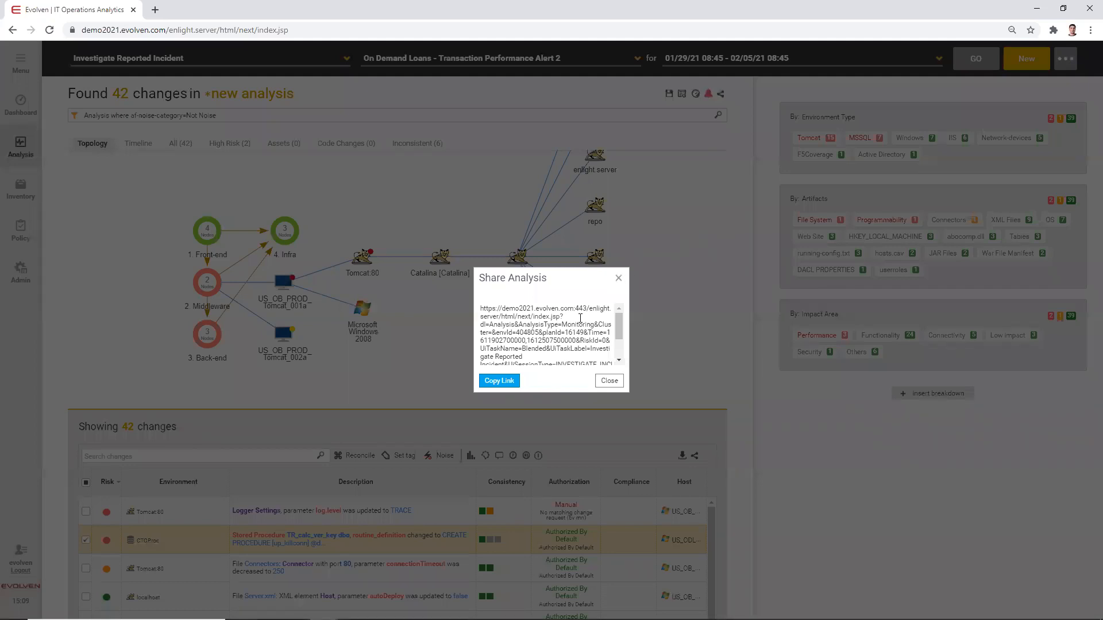
pyautogui.moveTo(608, 380)
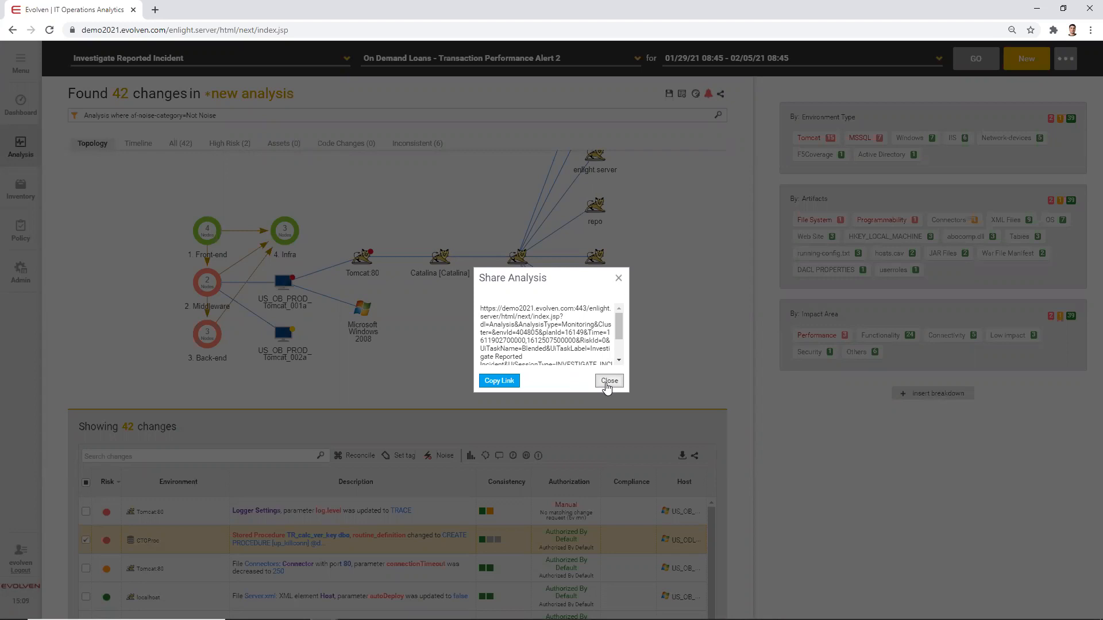
pyautogui.click(607, 380)
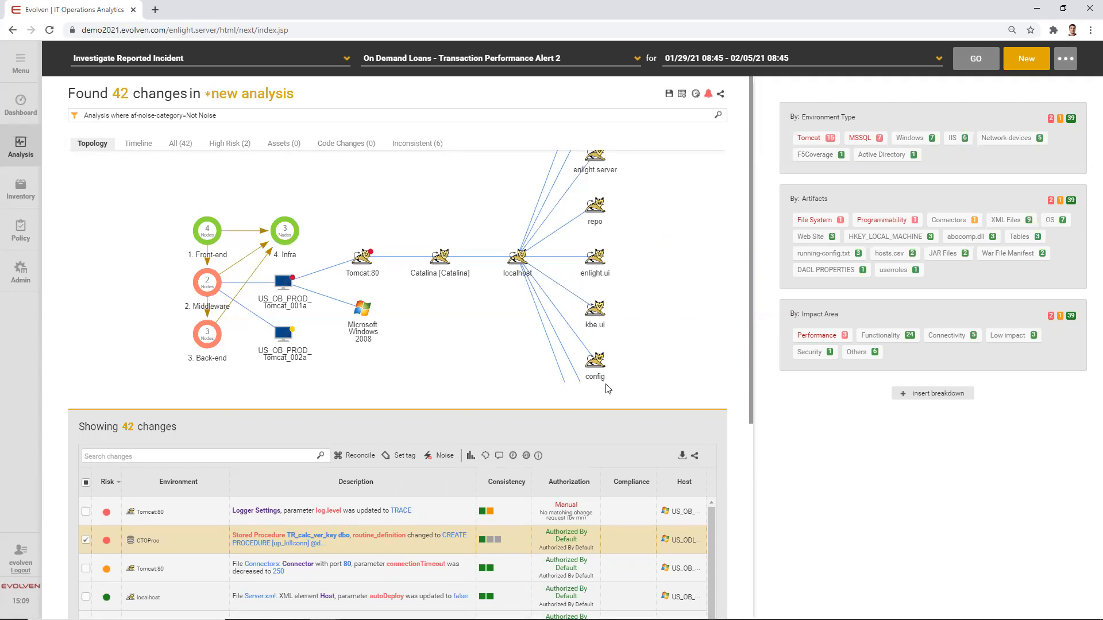
pyautogui.moveTo(117, 257)
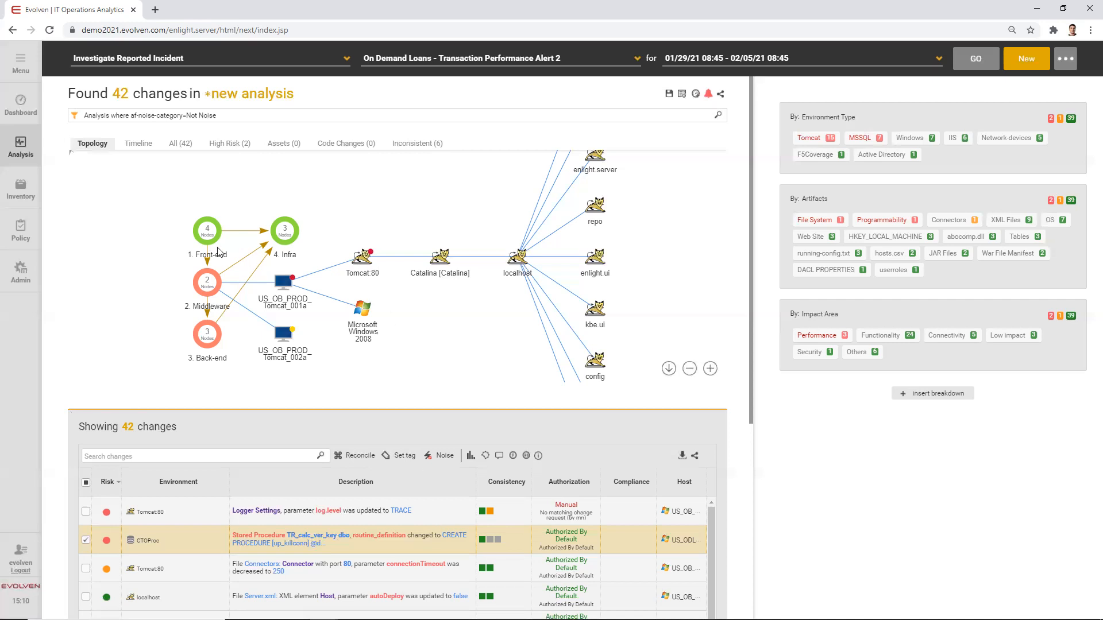
pyautogui.moveTo(86, 186)
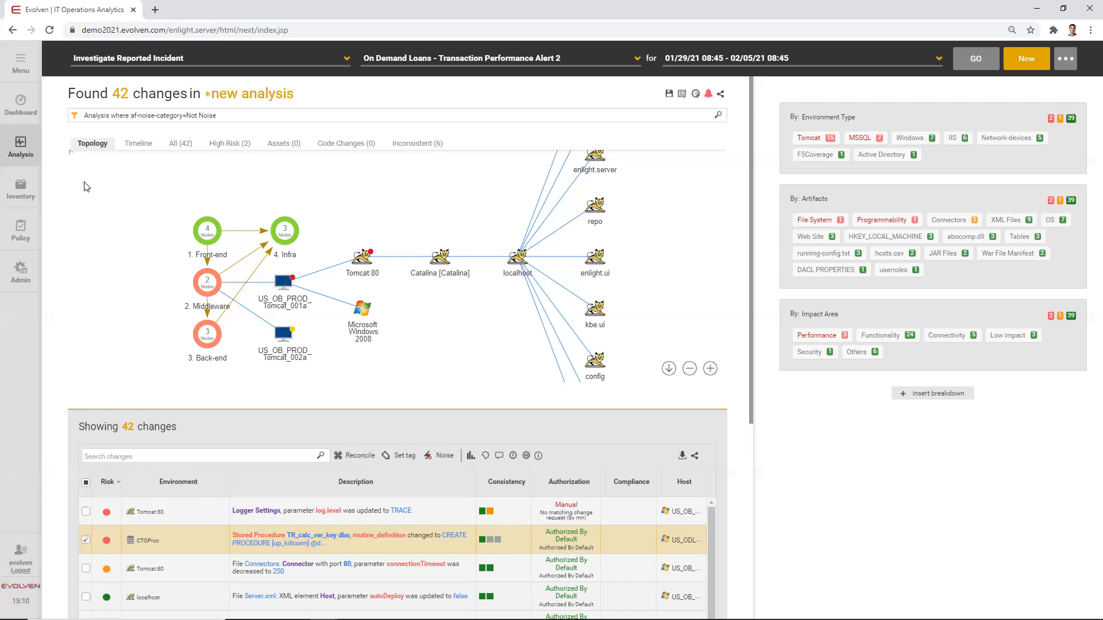
pyautogui.moveTo(110, 327)
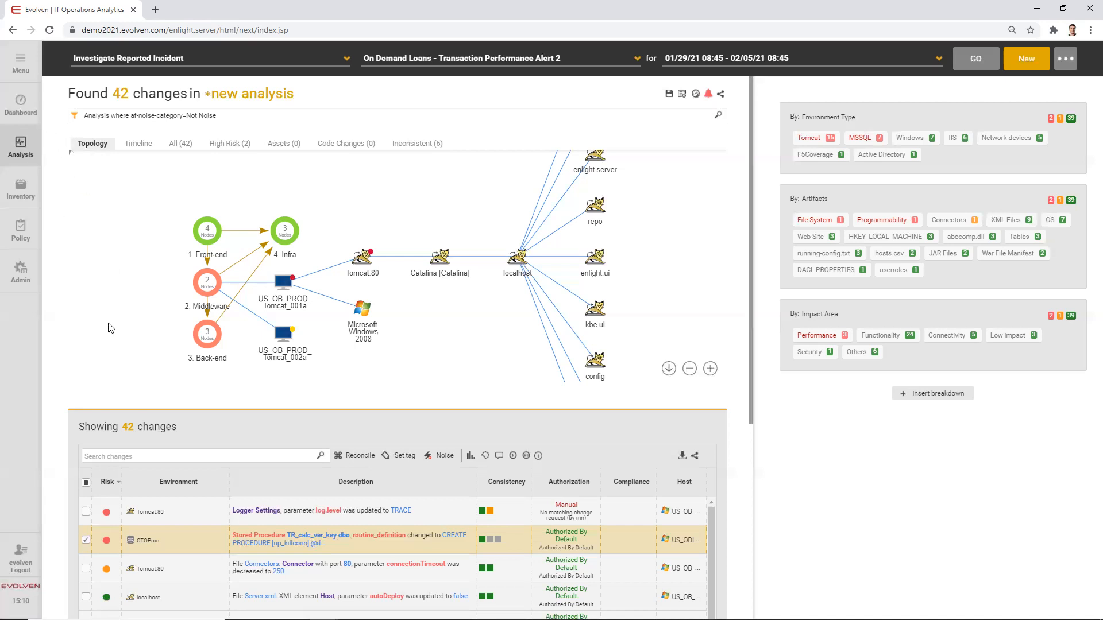
pyautogui.moveTo(21, 102)
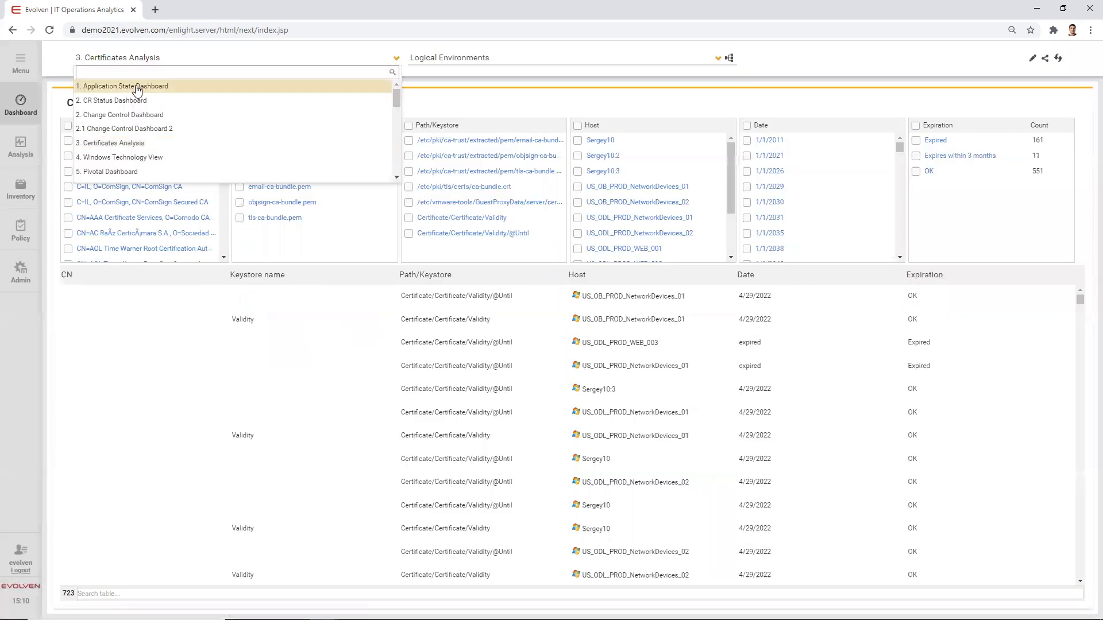
# - Select '1. Application State Dashboard' from the dashboard dropdown
pyautogui.click(125, 86)
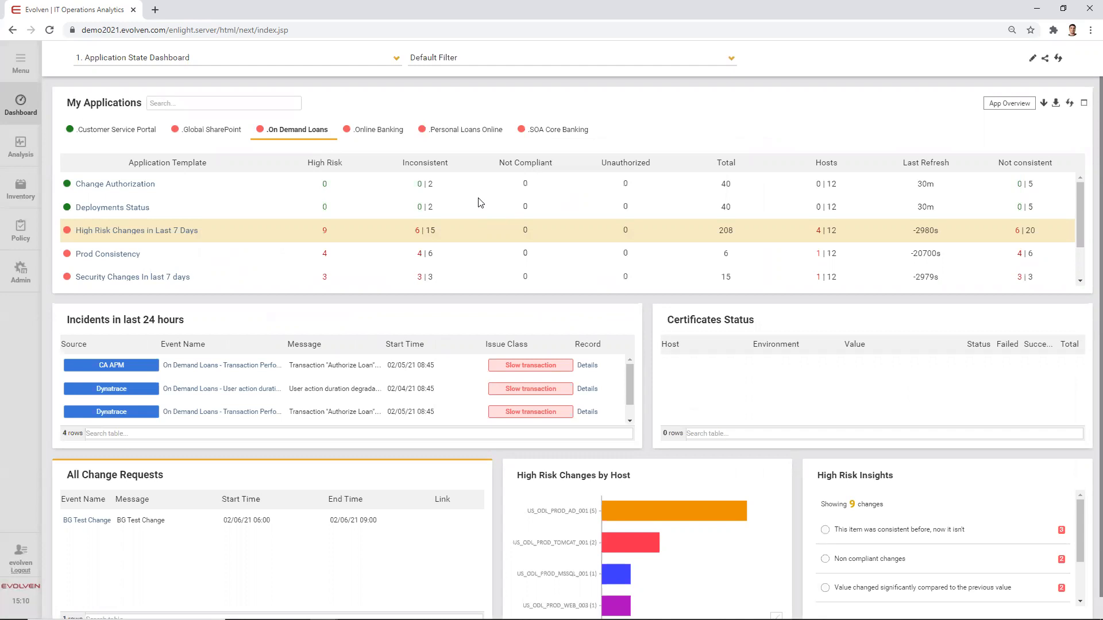
pyautogui.moveTo(260, 239)
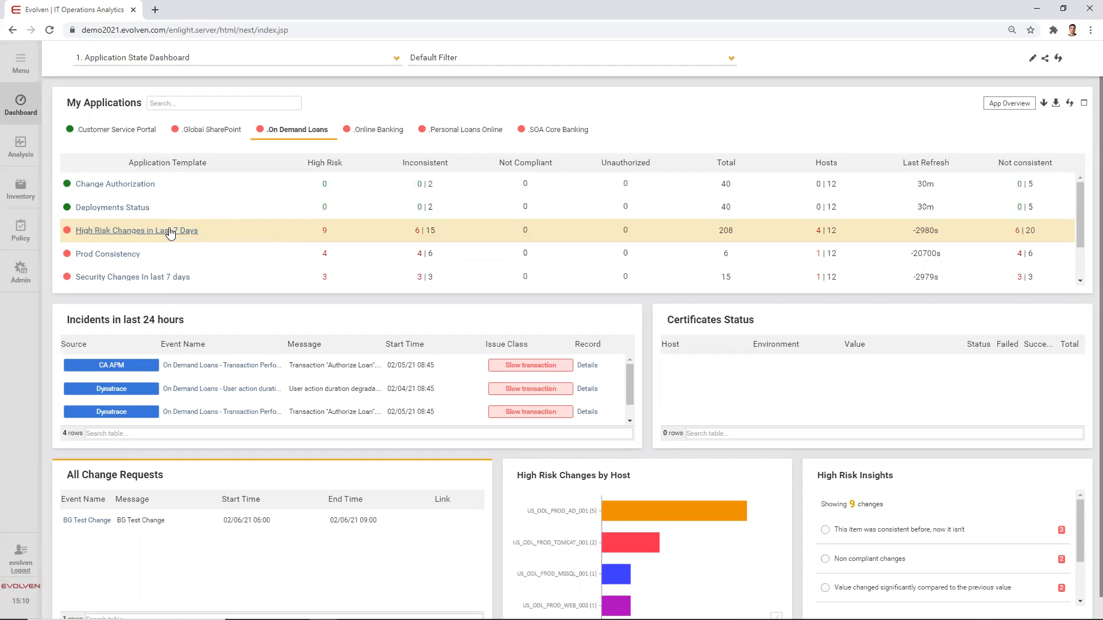
# - Drill into High Risk Changes in Last 7 Days and narrow to the 9 high-risk changes
pyautogui.click(135, 230)
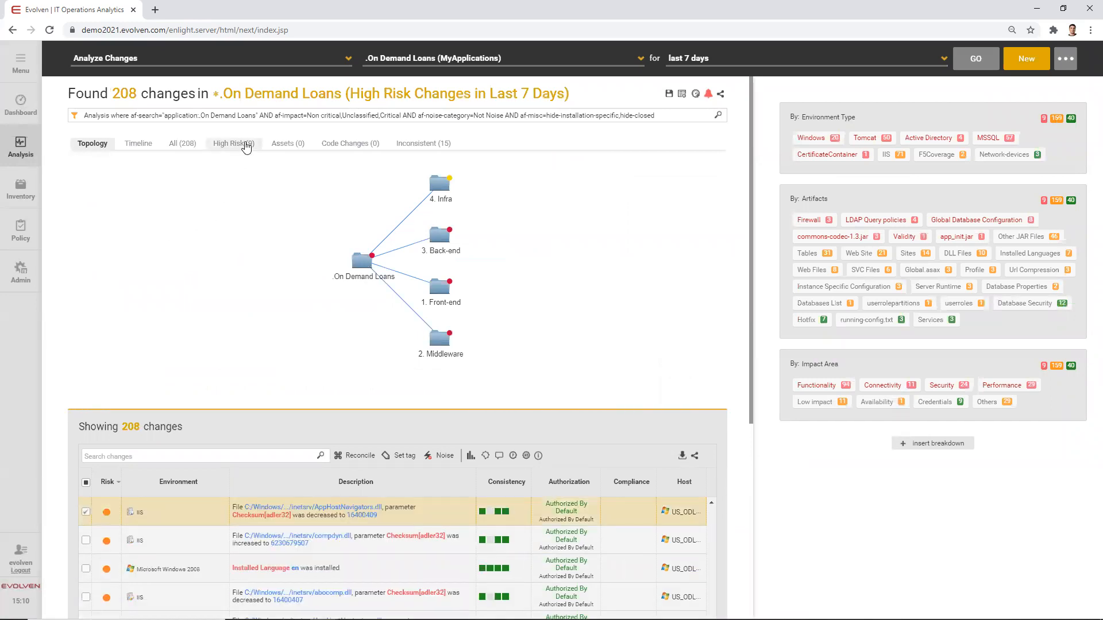
pyautogui.click(231, 144)
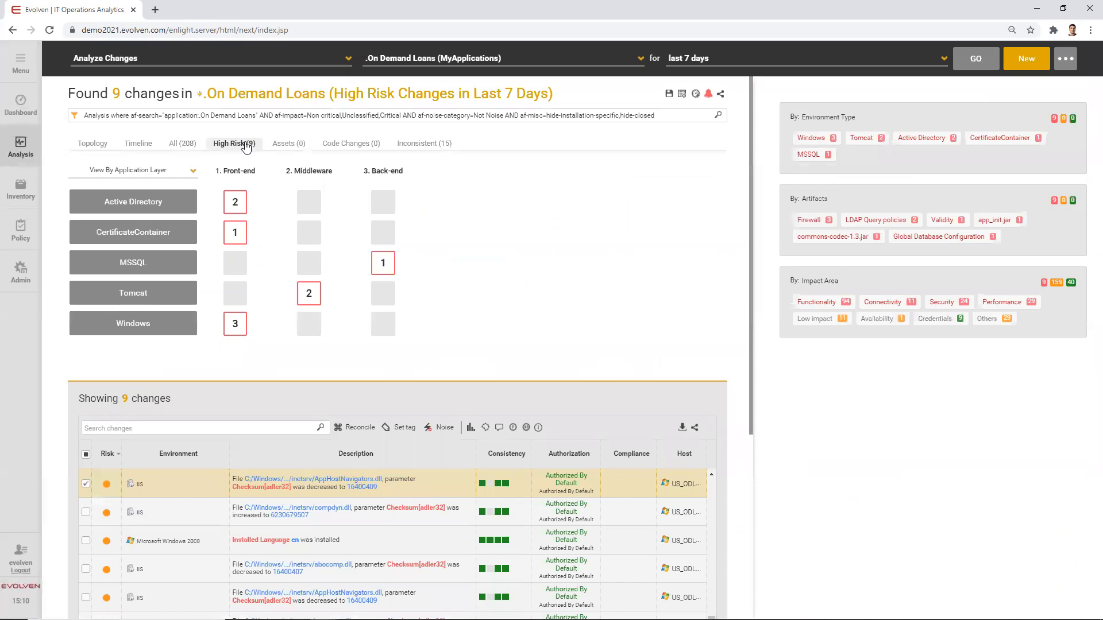